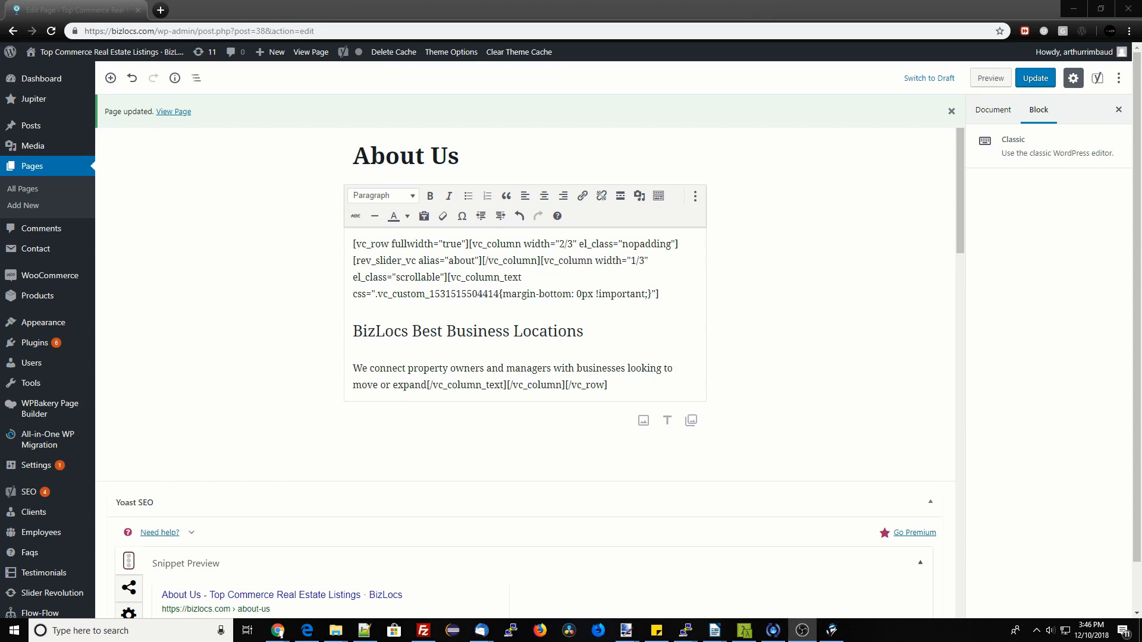
{"action": "mouse_move", "coordinate": [937, 416]}
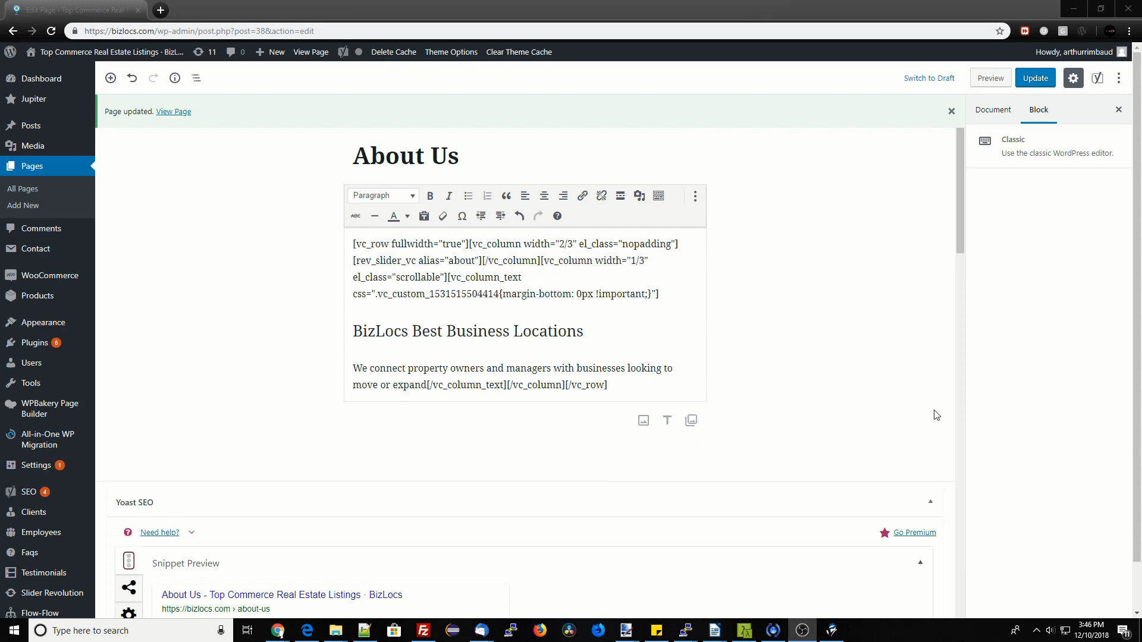
{"action": "mouse_move", "coordinate": [3, 429]}
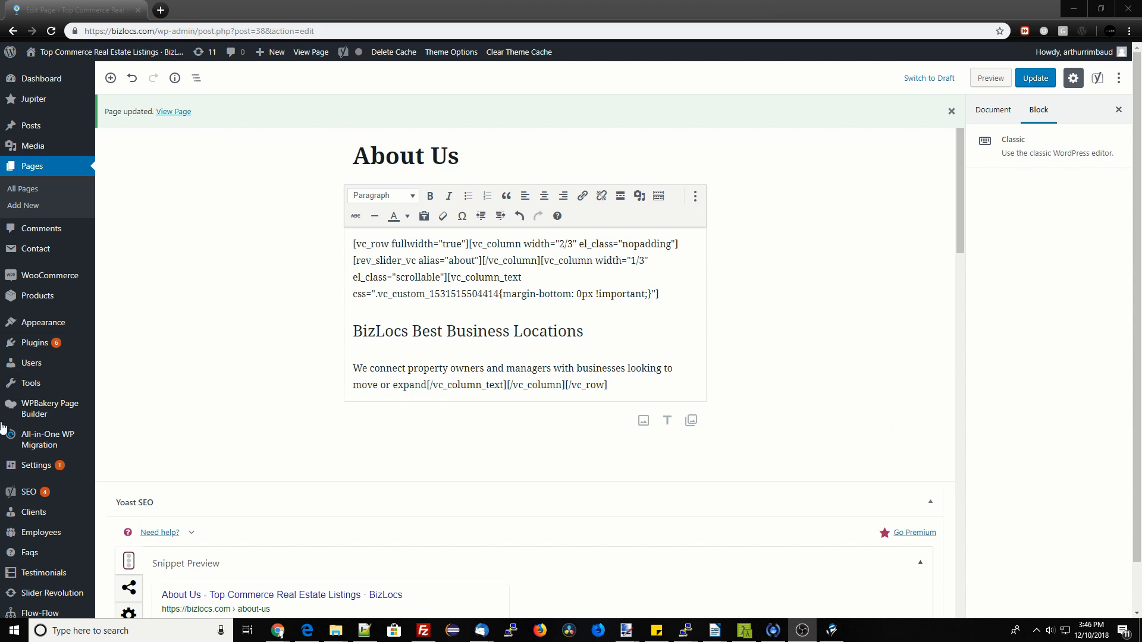
{"action": "mouse_move", "coordinate": [262, 282]}
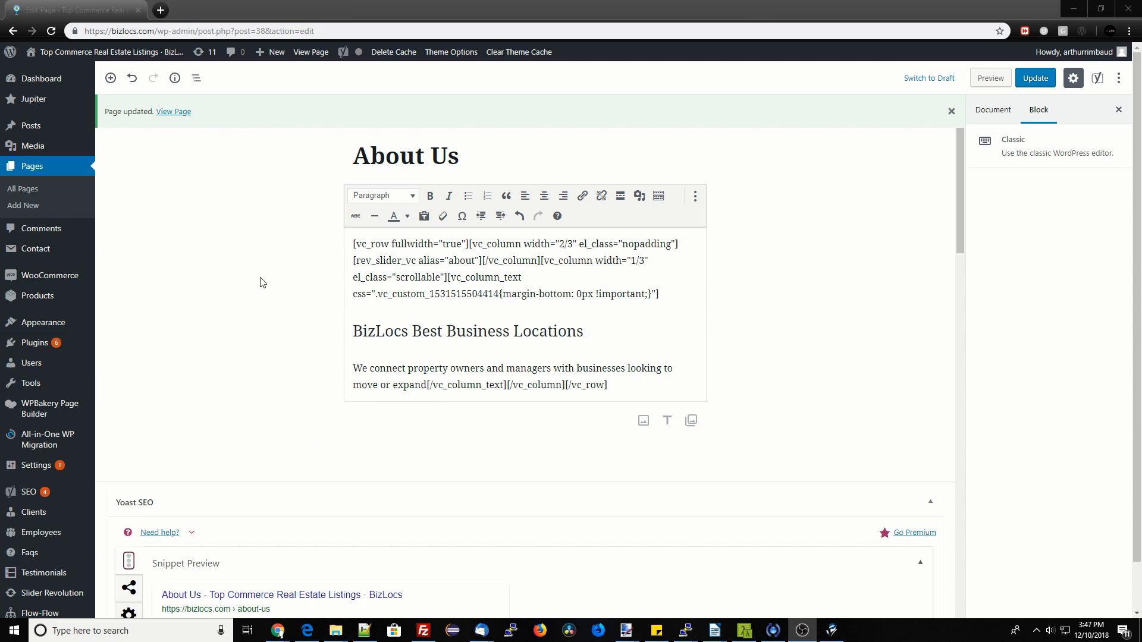
{"action": "mouse_move", "coordinate": [860, 207]}
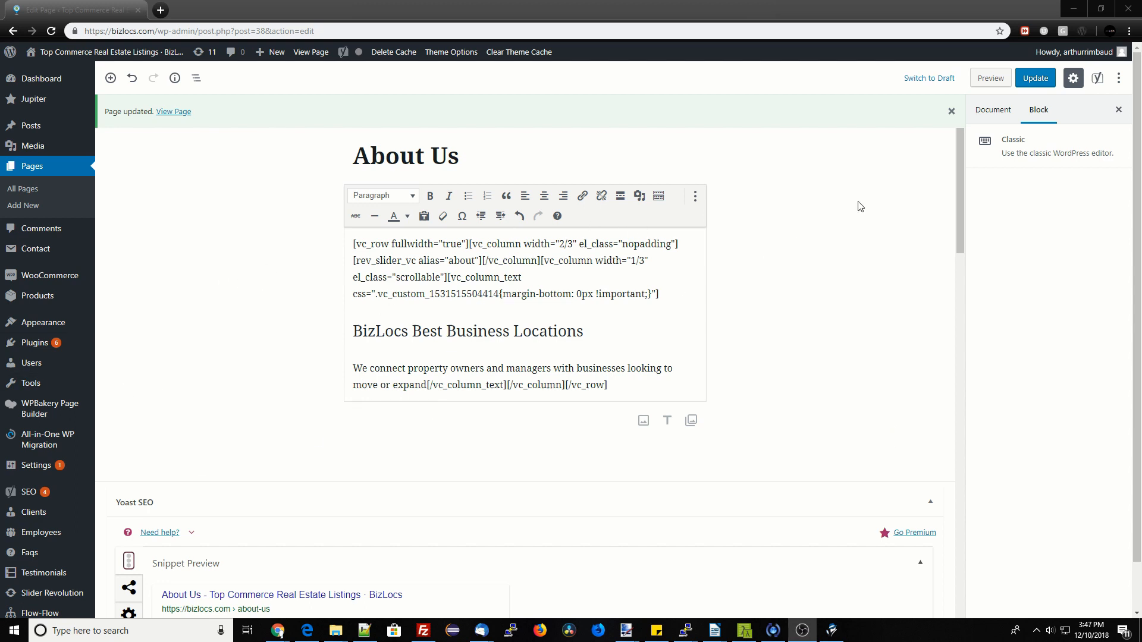
{"action": "mouse_move", "coordinate": [412, 298]}
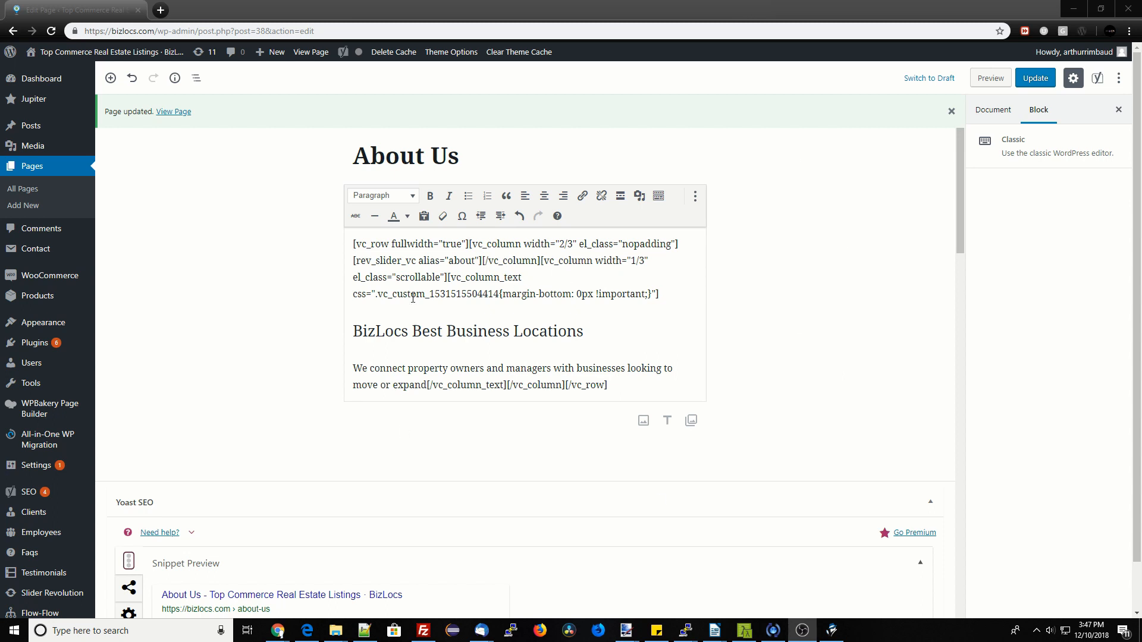
{"action": "mouse_move", "coordinate": [805, 313]}
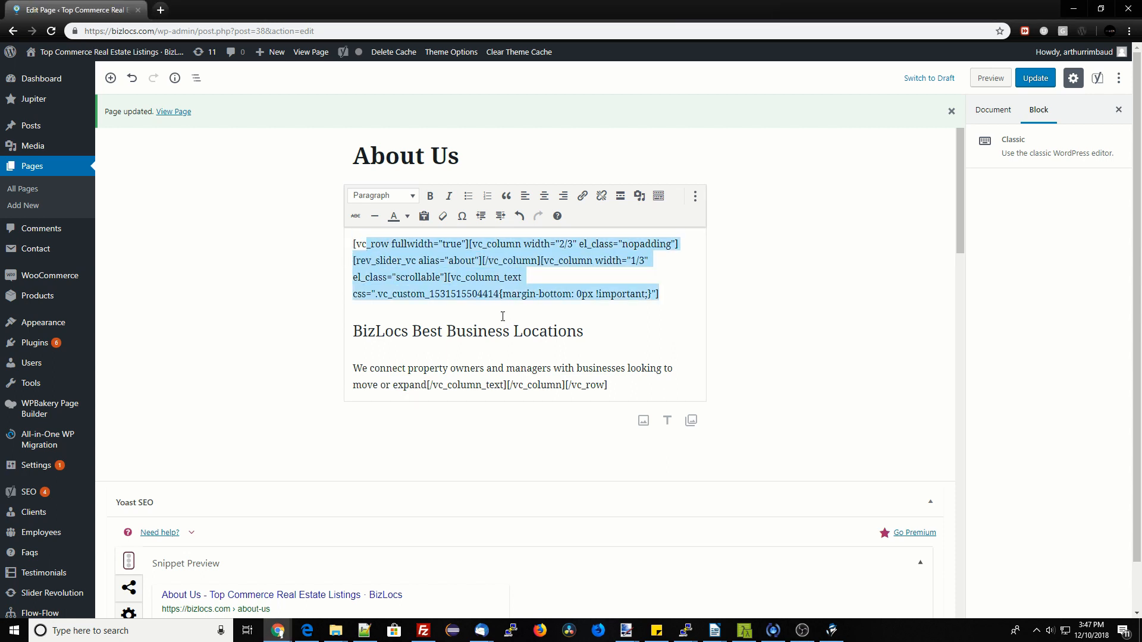
Deselect the shortcode text and go to the Add Plugins page.
{"action": "left_click", "coordinate": [374, 293]}
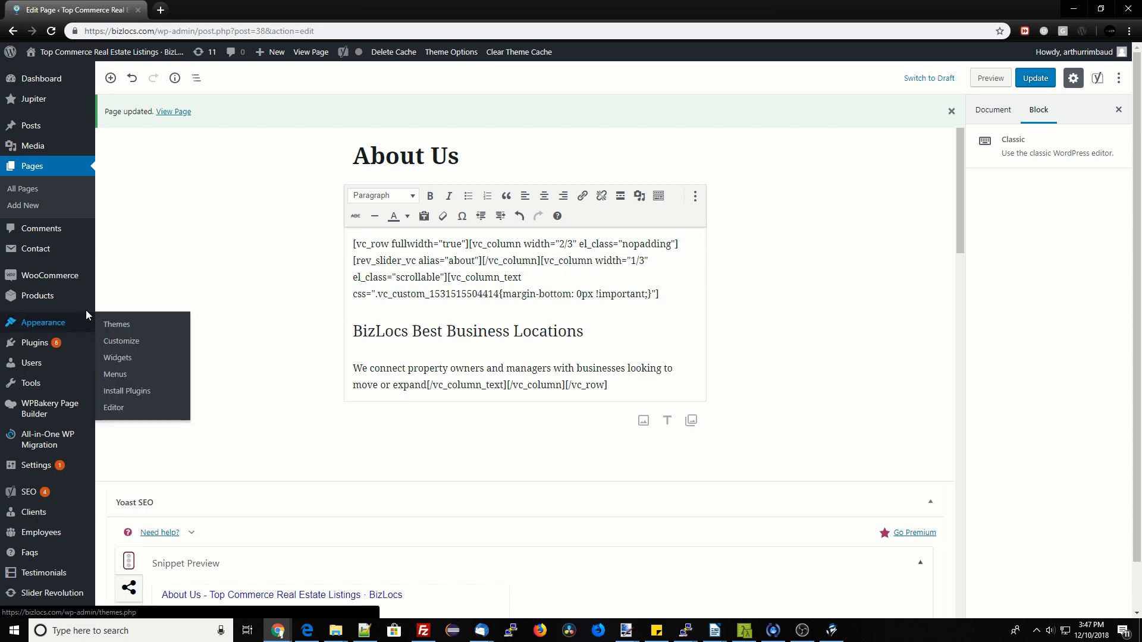
{"action": "mouse_move", "coordinate": [151, 269]}
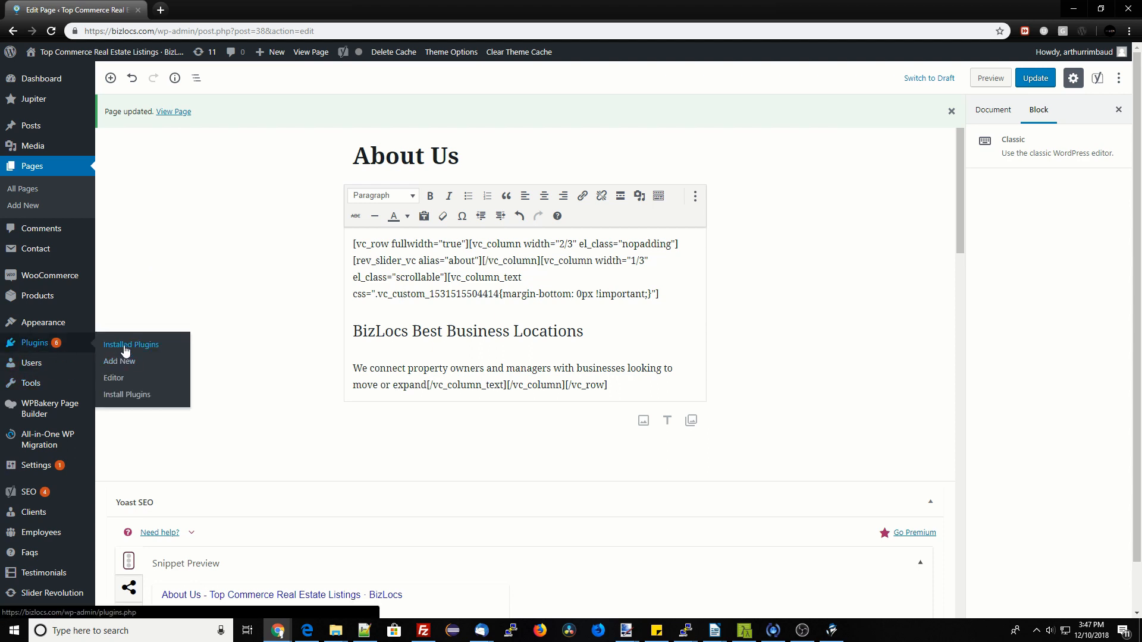
{"action": "left_click", "coordinate": [131, 344]}
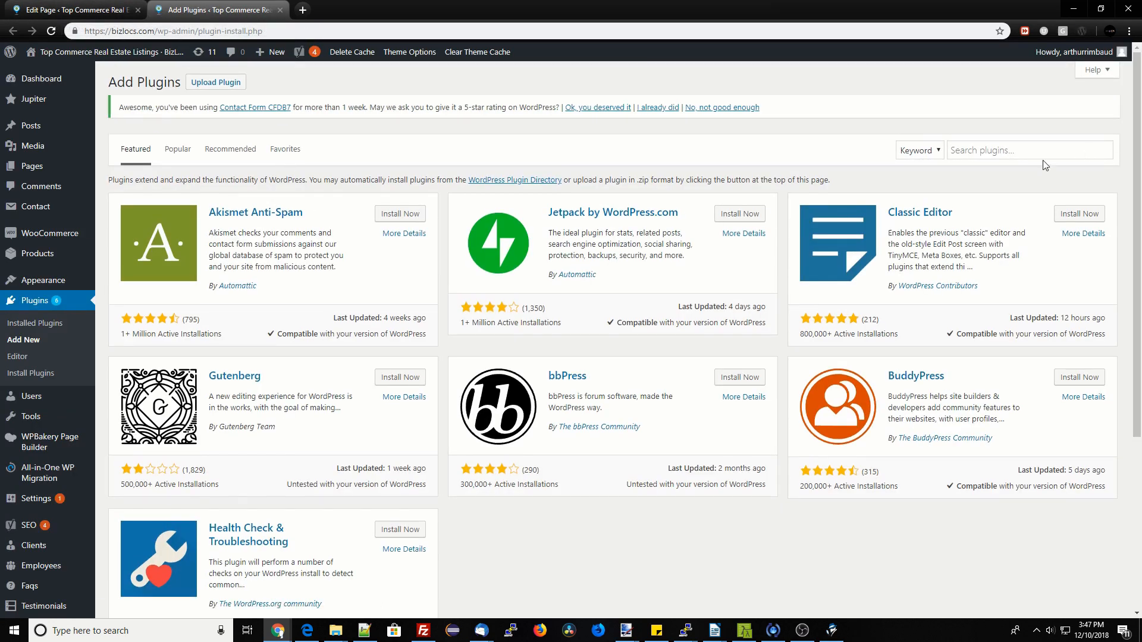
Search the plugin directory for 'classic editor'.
{"action": "type", "text": "classic editor"}
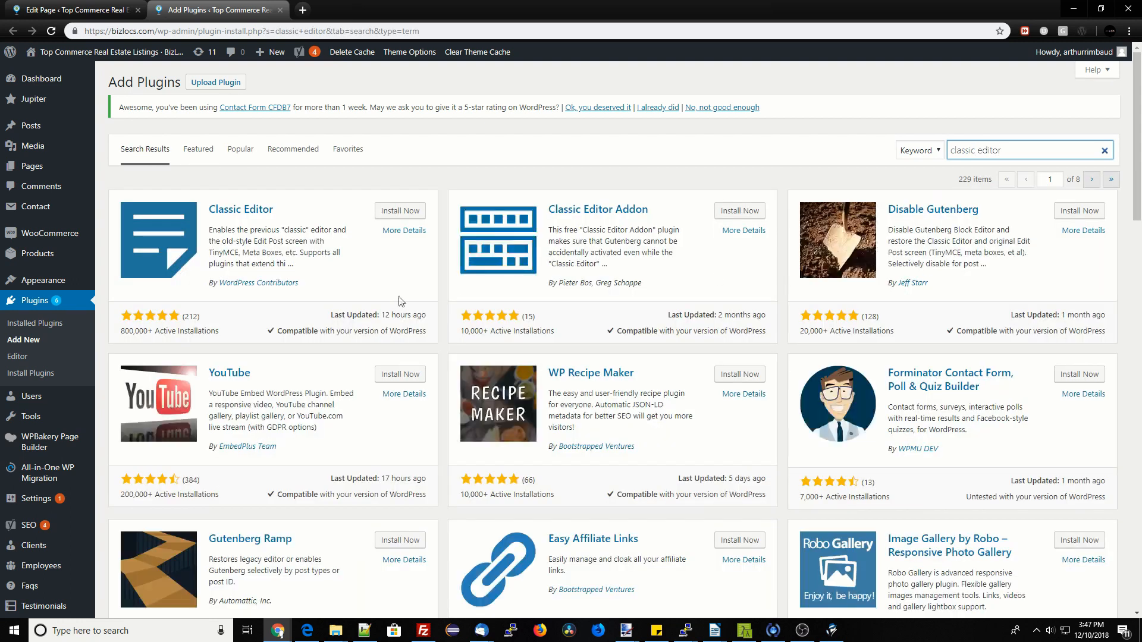
Install the Classic Editor plugin and activate it.
{"action": "left_click", "coordinate": [400, 211]}
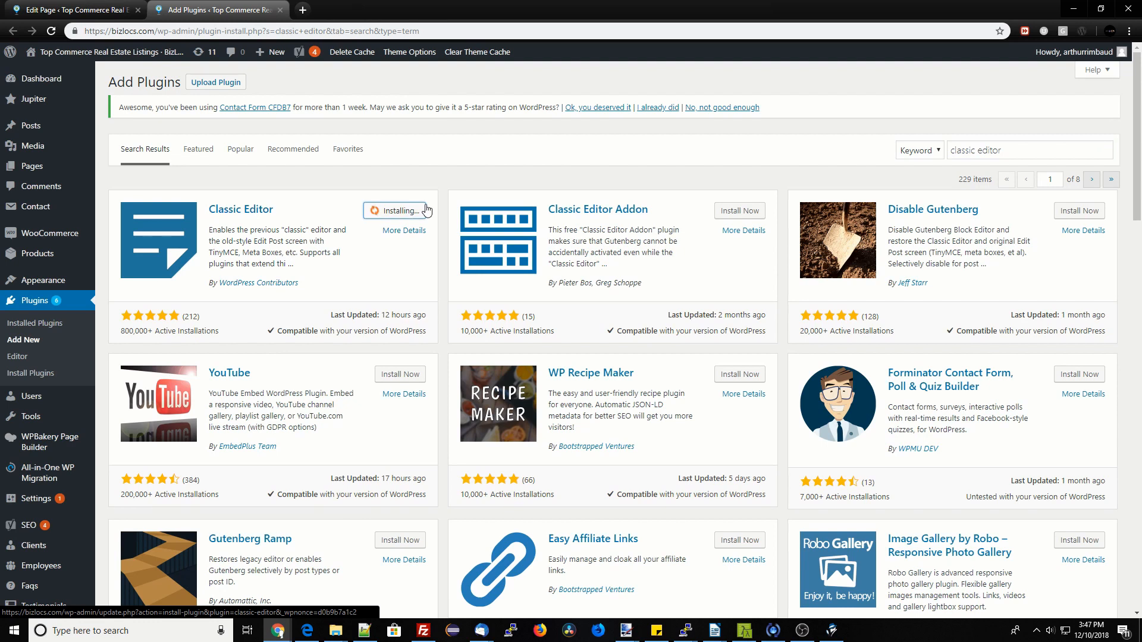
{"action": "mouse_move", "coordinate": [358, 372]}
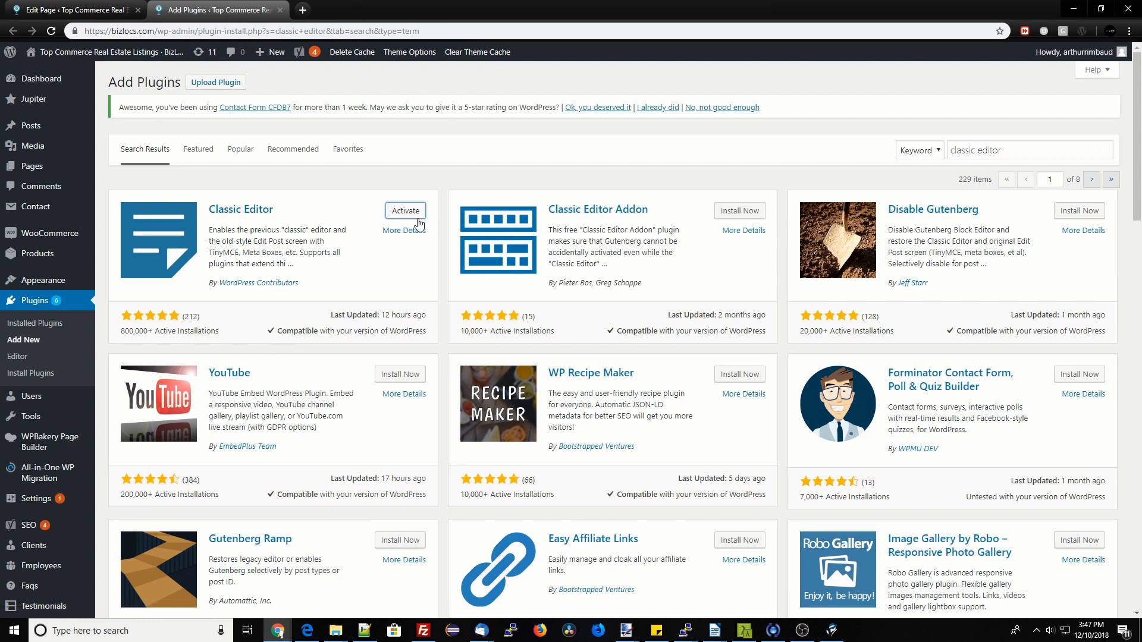
{"action": "left_click", "coordinate": [405, 210]}
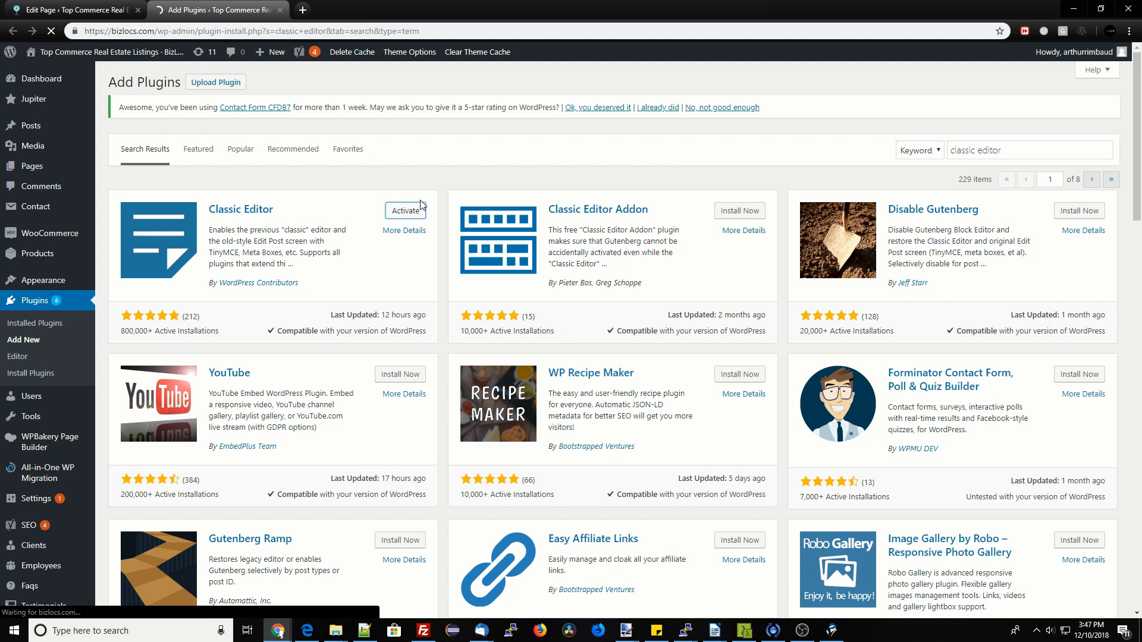